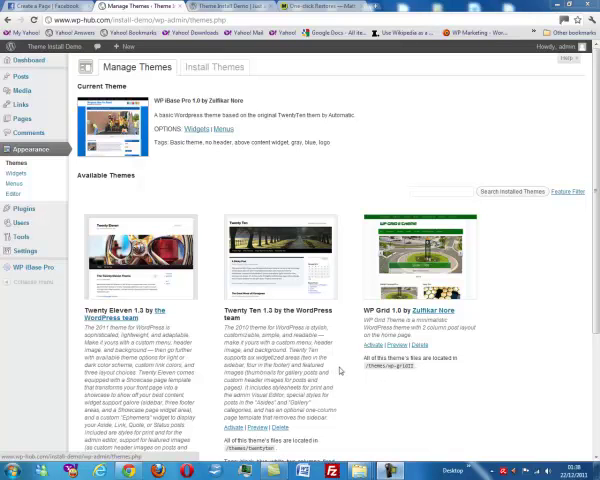
mouse_move(340, 372)
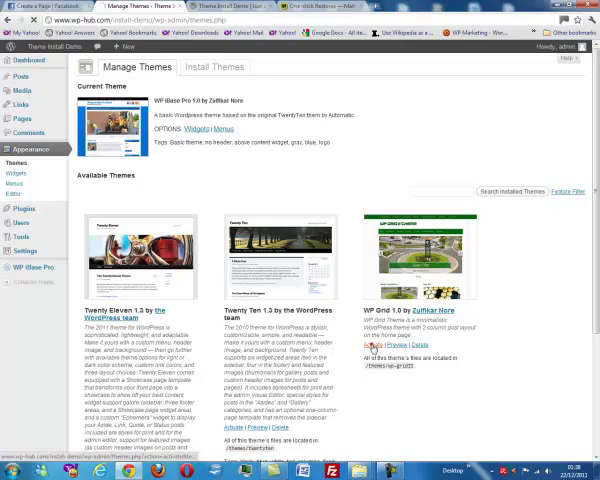
Go to the WP Grid theme's styling options page from the admin sidebar.
left_click(386, 344)
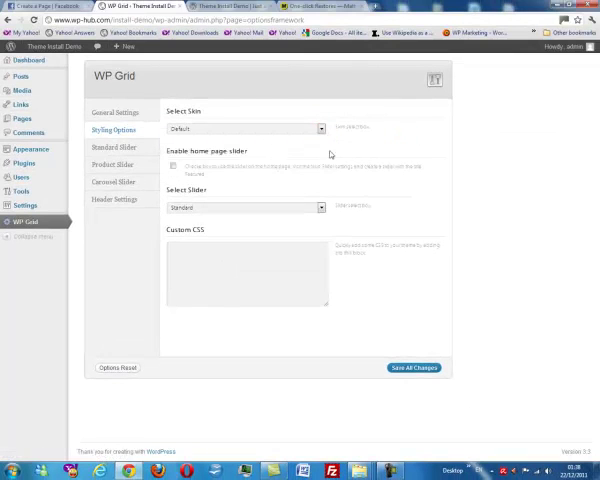
Enable the home page slider as a Carousel and save all styling changes.
left_click(172, 168)
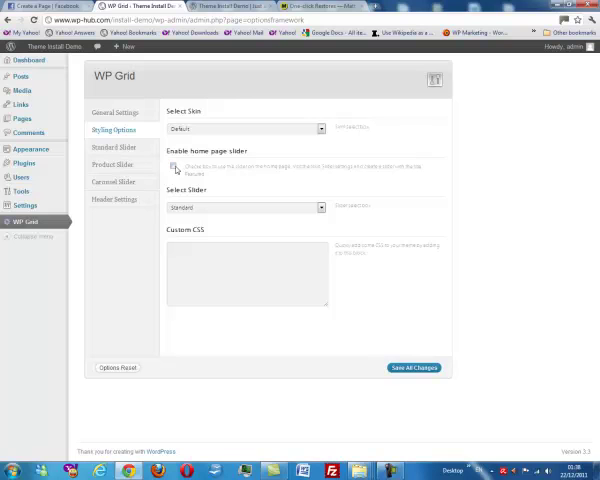
left_click(172, 166)
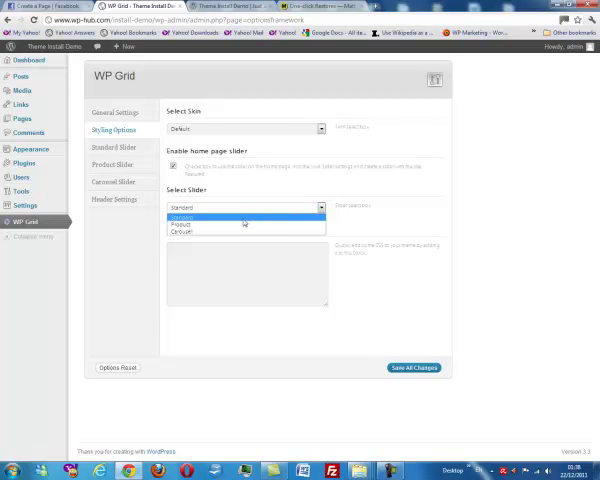
mouse_move(220, 228)
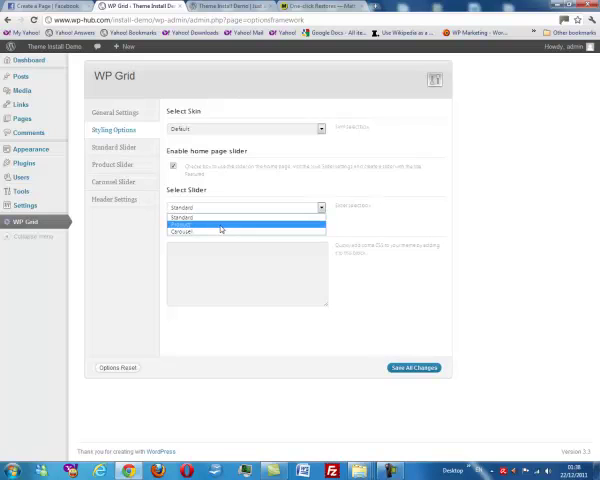
mouse_move(200, 240)
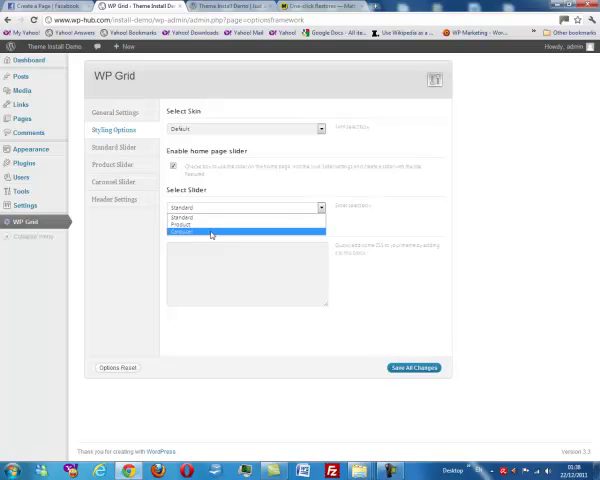
left_click(210, 234)
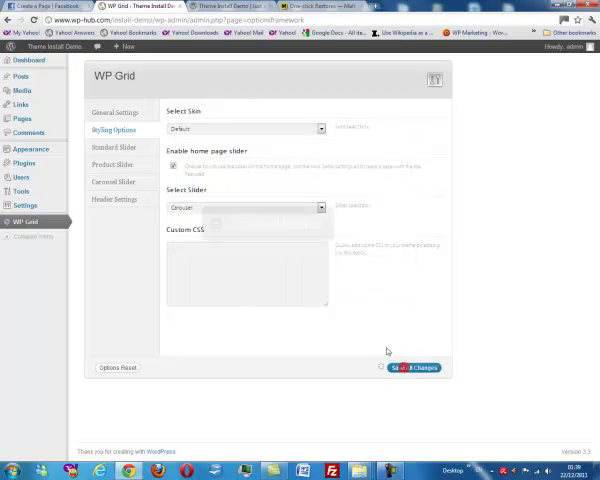
left_click(416, 368)
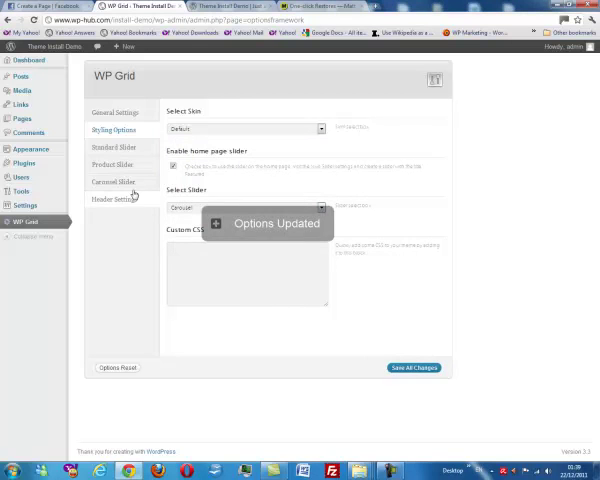
In Carousel Slider settings choose the Uncategorized category and show the slide-count choices.
left_click(114, 180)
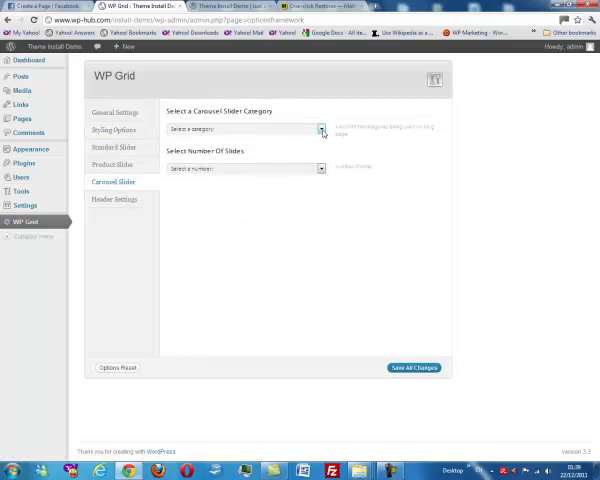
left_click(322, 128)
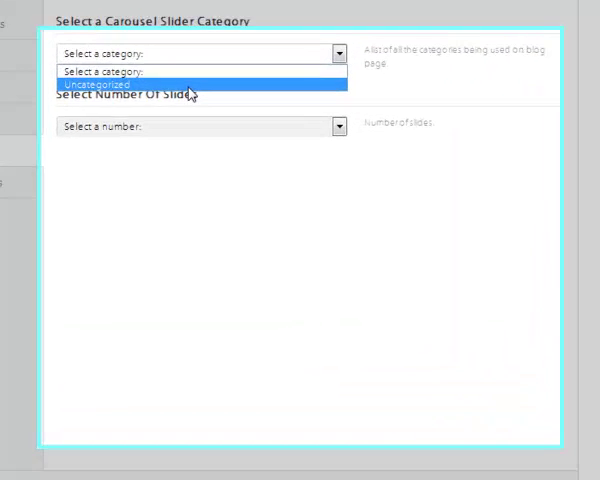
left_click(196, 84)
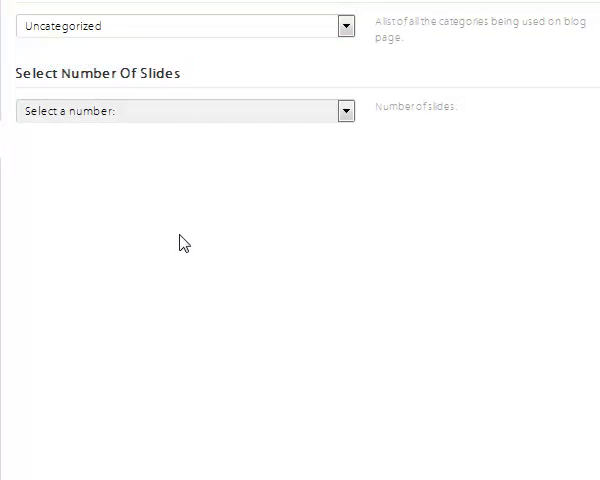
mouse_move(192, 242)
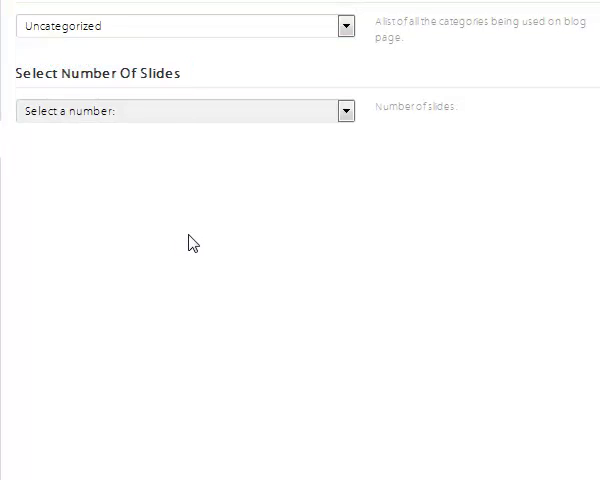
mouse_move(358, 228)
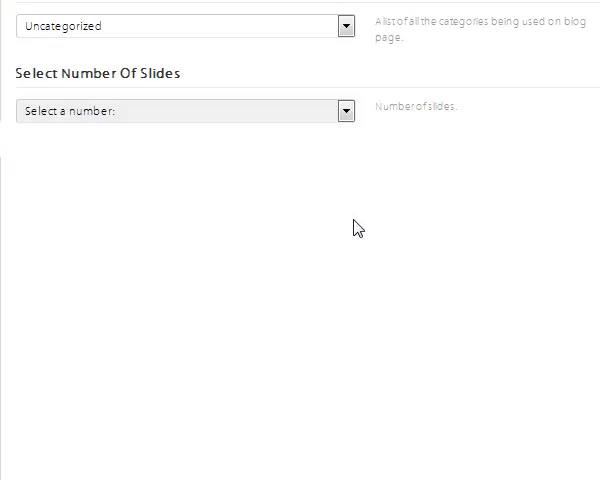
mouse_move(390, 136)
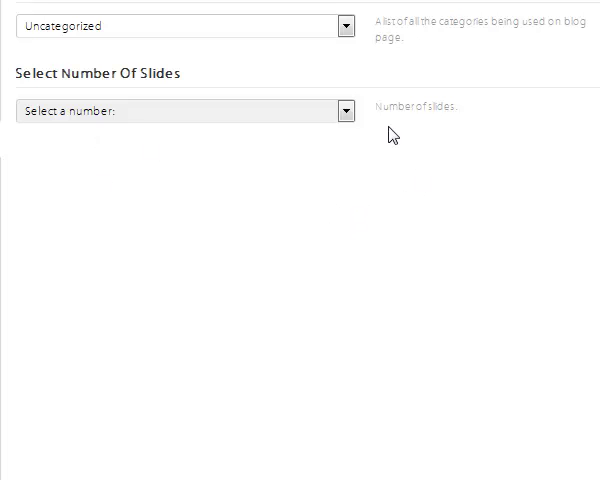
left_click(344, 112)
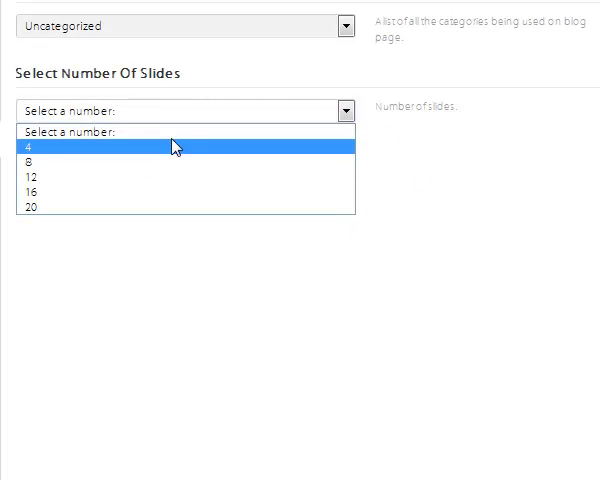
mouse_move(76, 150)
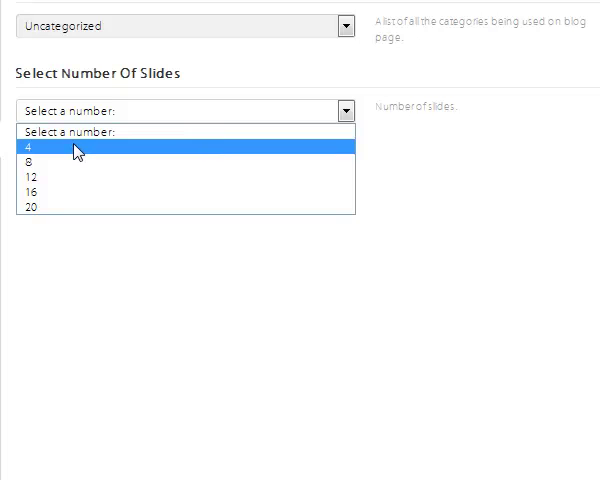
mouse_move(64, 164)
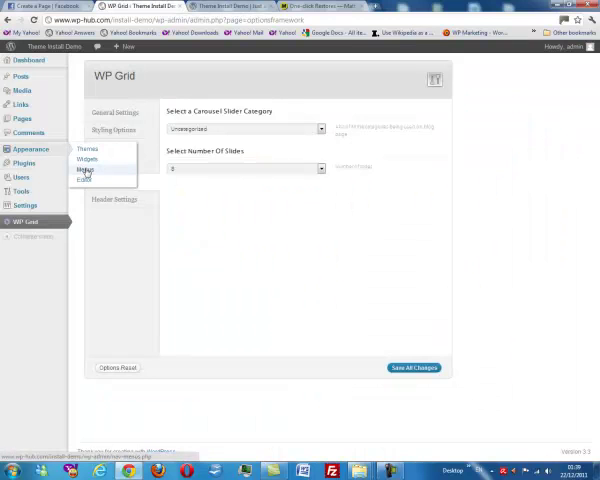
In Appearance > Menus assign a menu to the theme's navigation location.
left_click(86, 168)
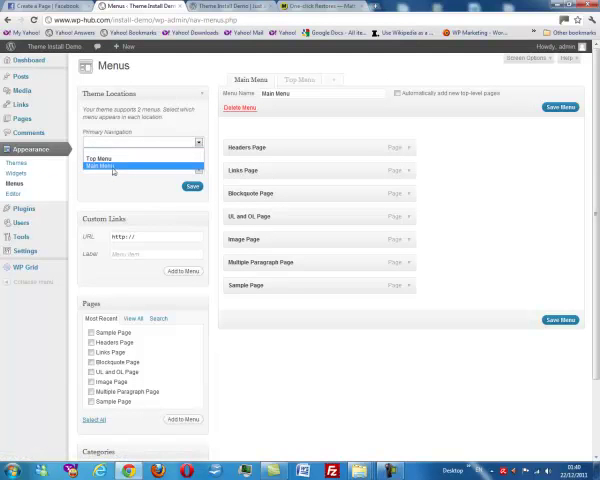
left_click(116, 170)
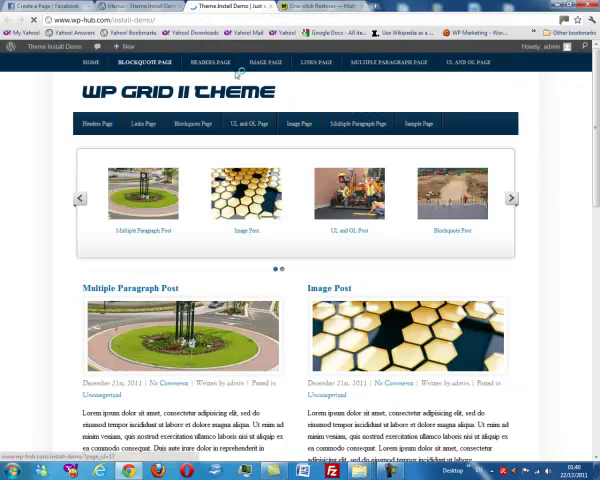
mouse_move(390, 60)
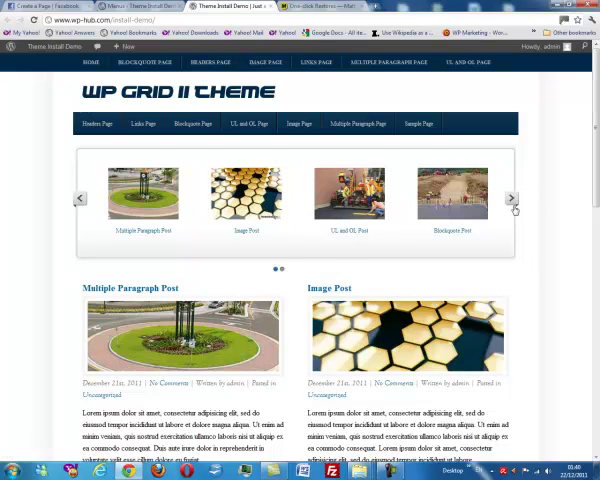
Advance the homepage thumbnail carousel to the next set of posts and back.
left_click(512, 196)
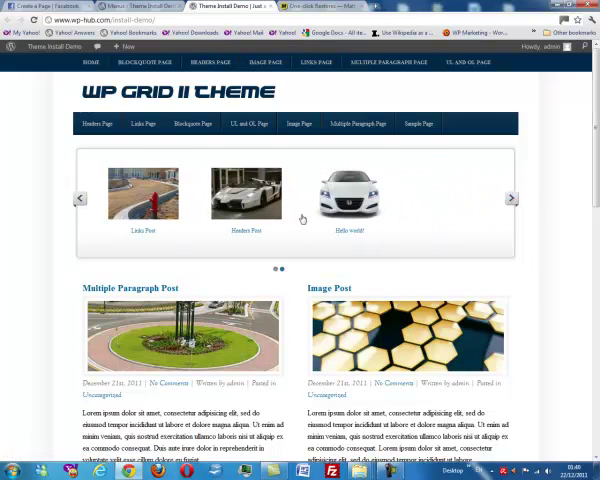
mouse_move(510, 208)
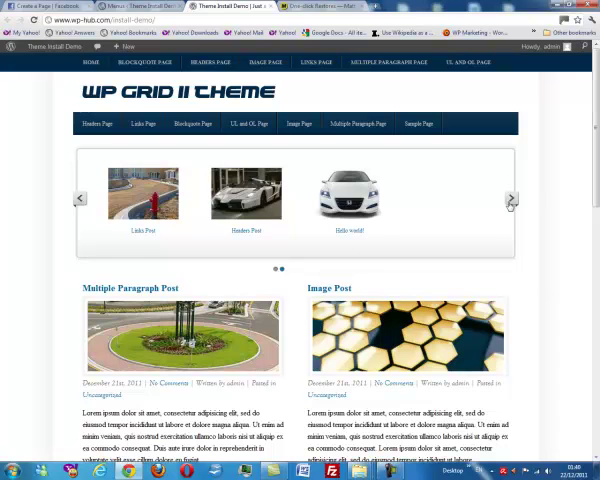
left_click(510, 196)
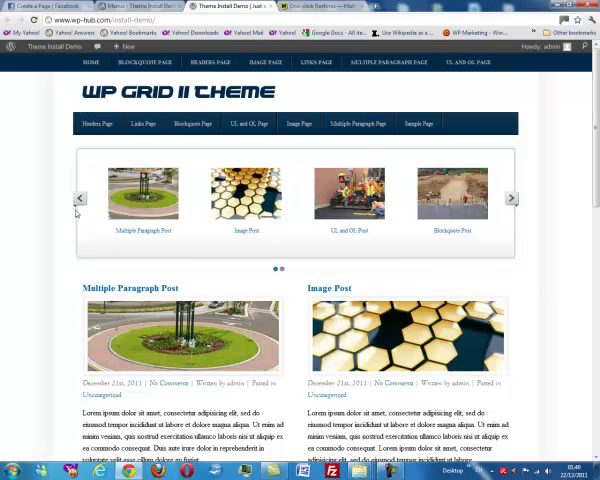
mouse_move(148, 232)
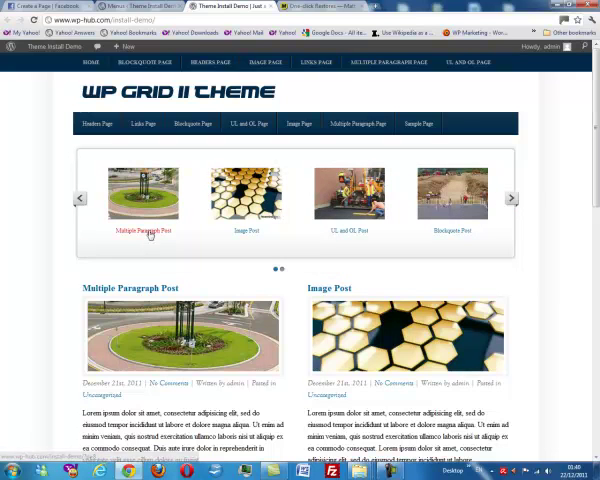
mouse_move(218, 232)
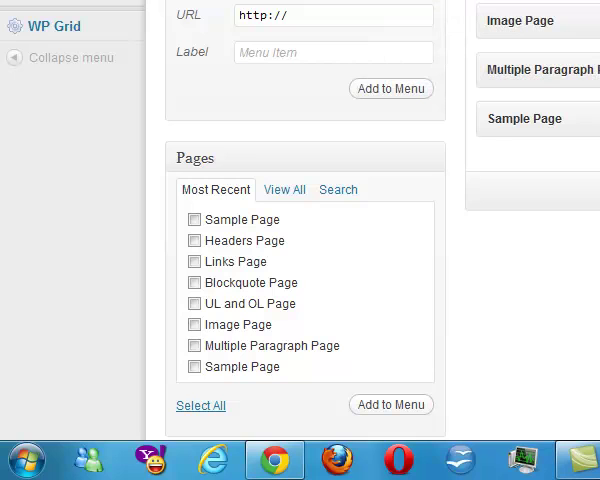
mouse_move(580, 104)
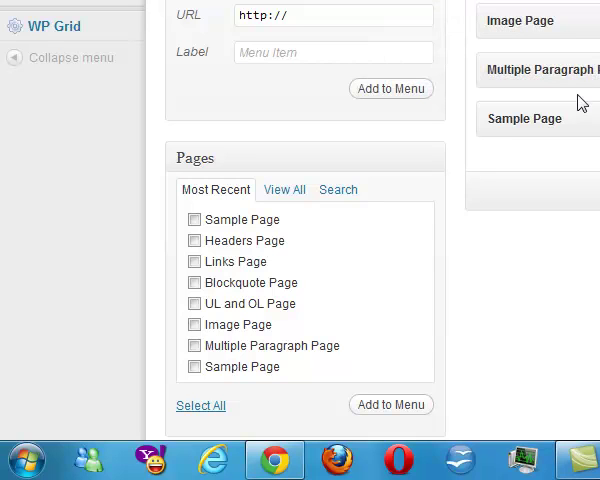
mouse_move(444, 64)
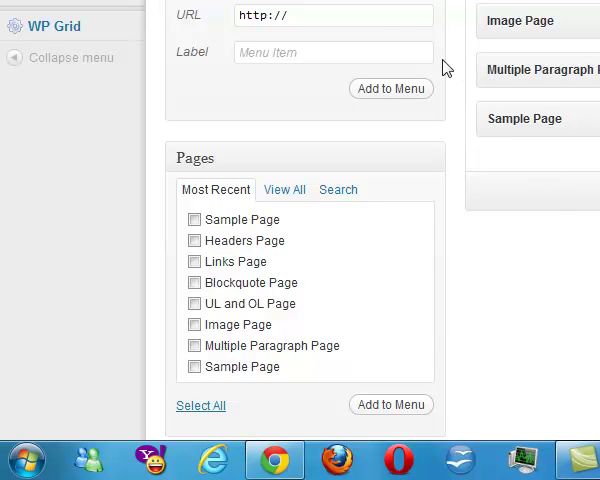
mouse_move(132, 160)
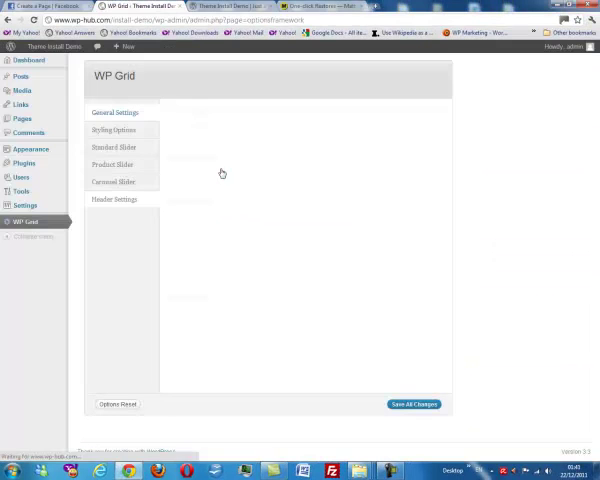
Browse the WP Grid General Settings and Product Slider pages, then return to Styling Options.
left_click(116, 112)
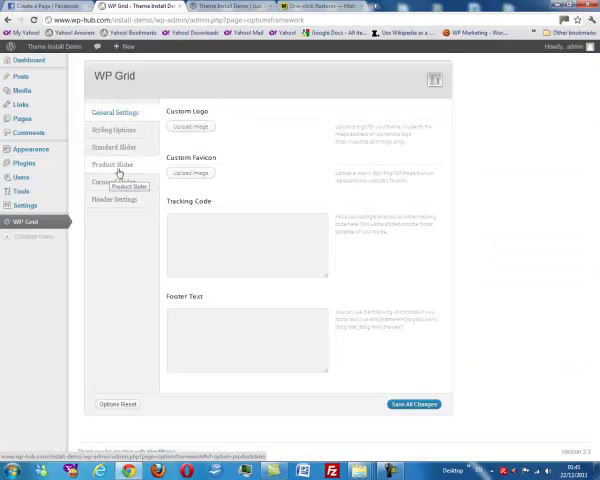
left_click(114, 148)
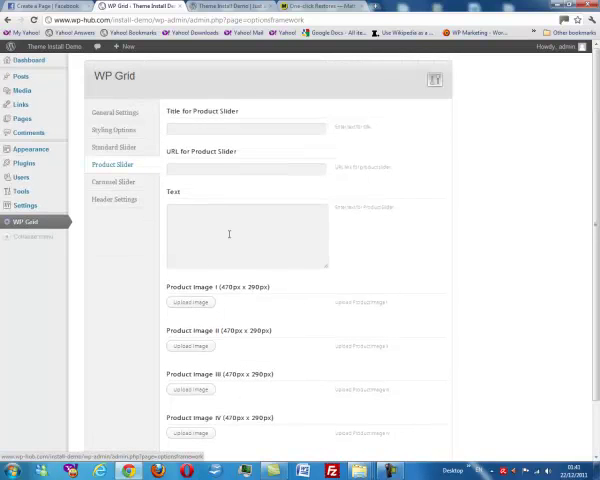
left_click(244, 168)
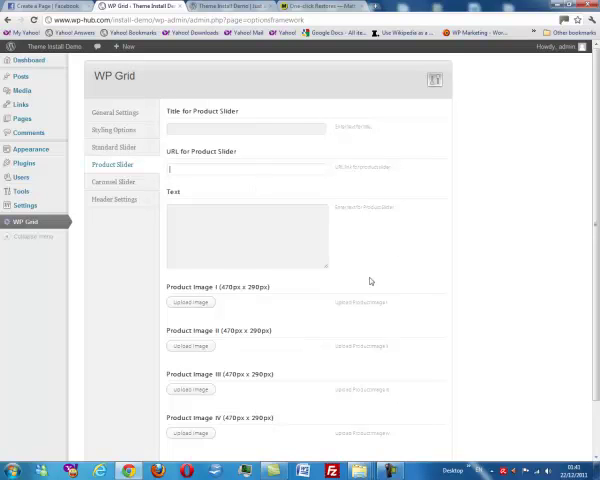
mouse_move(434, 342)
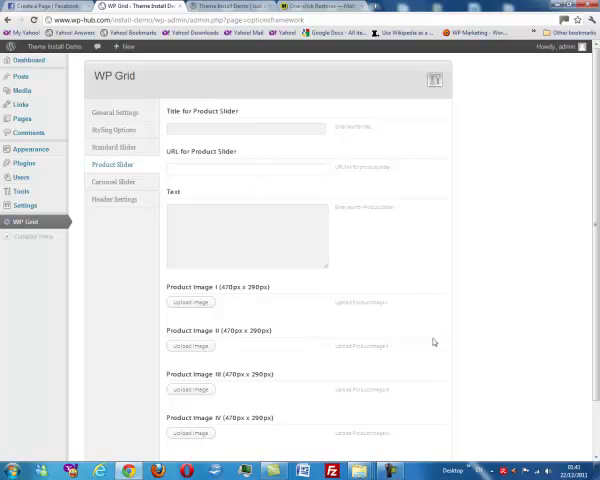
mouse_move(364, 236)
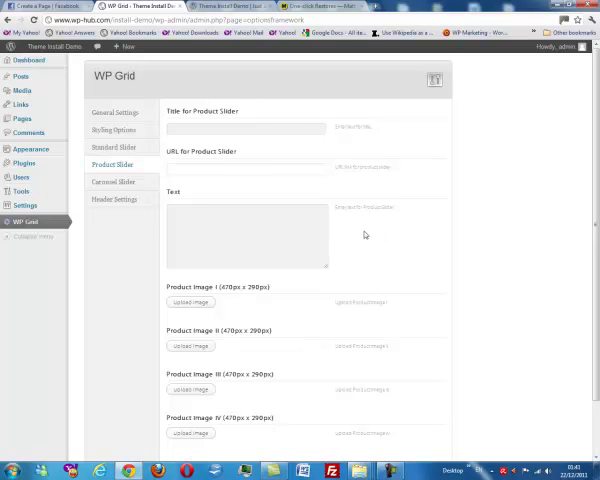
mouse_move(376, 238)
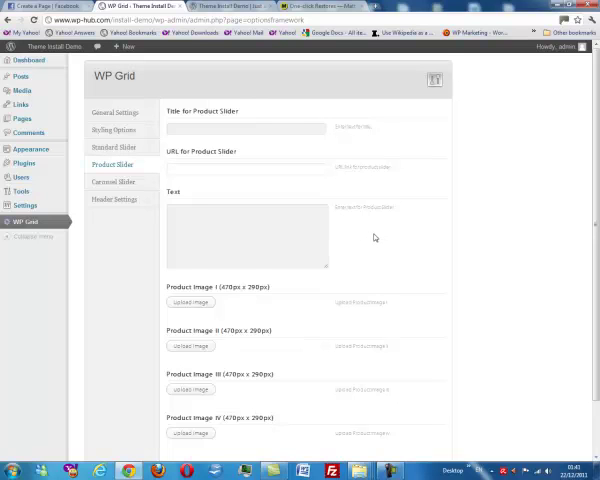
mouse_move(104, 296)
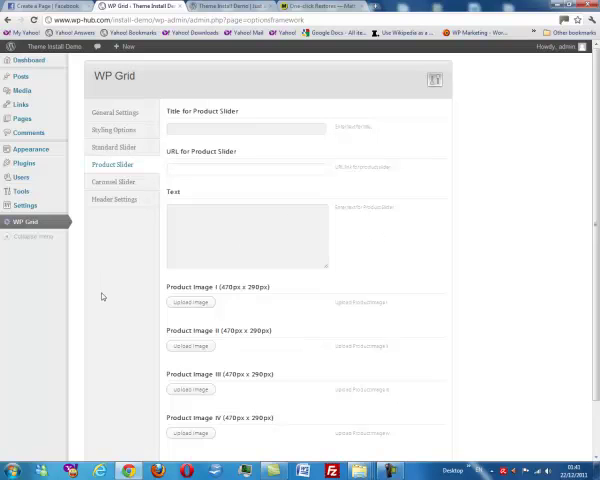
left_click(244, 168)
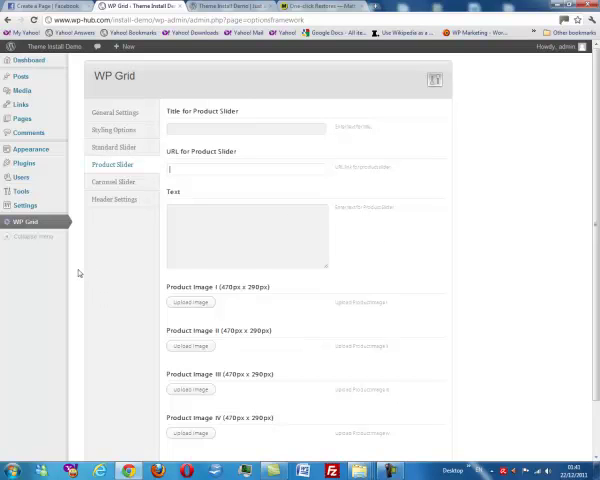
mouse_move(128, 268)
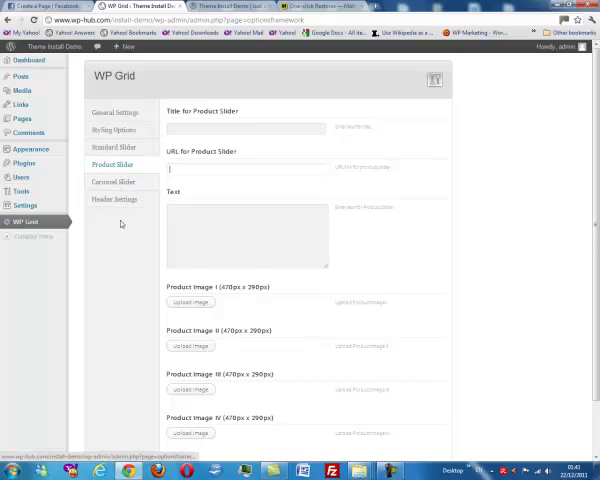
mouse_move(128, 220)
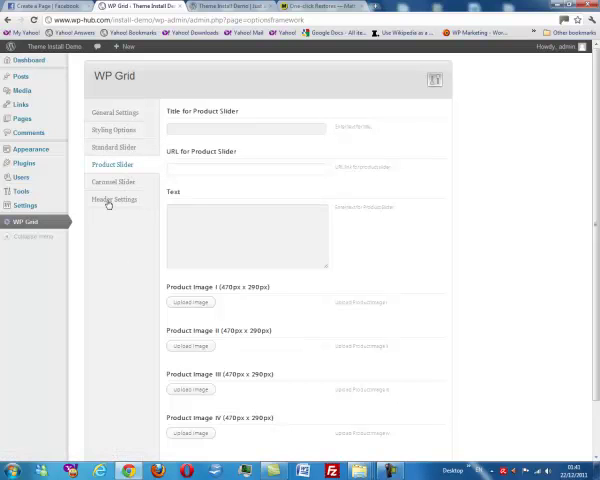
left_click(114, 130)
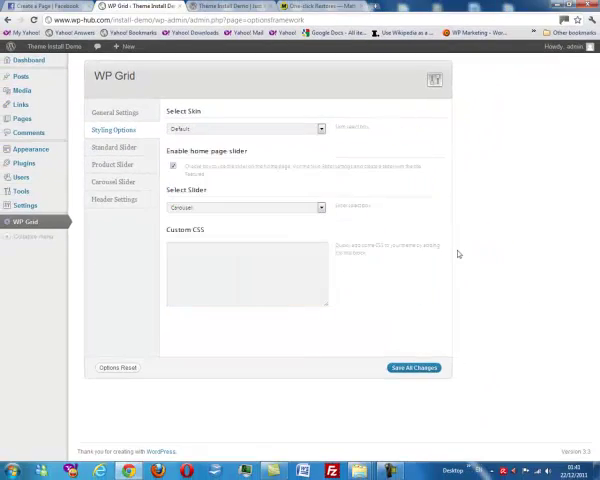
mouse_move(444, 300)
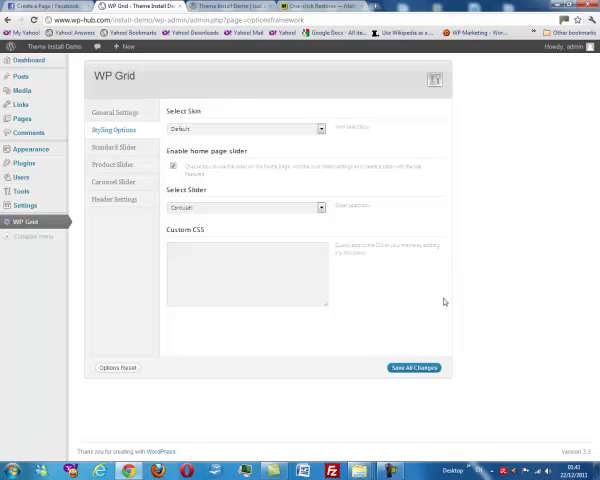